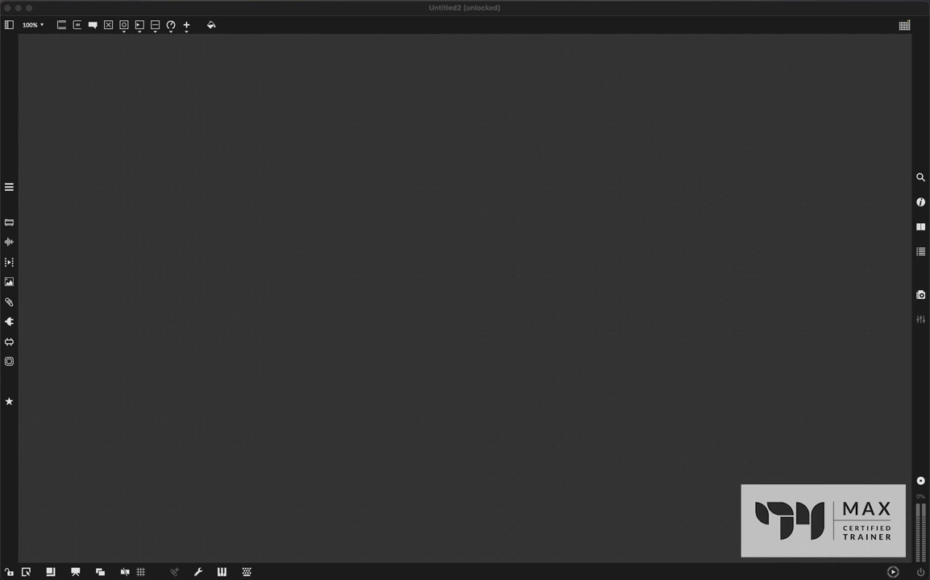
{"action": "mouse_move", "coordinate": [558, 162]}
{"action": "type", "text": "jit.geom."}
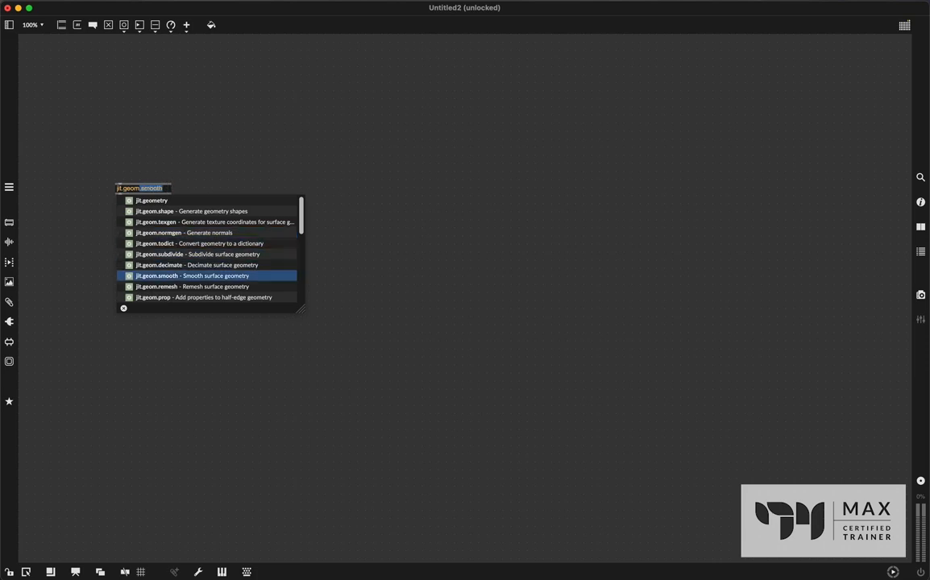
- Complete the name jit.geom.displace and instantiate it on the canvas
{"action": "type", "text": "displace"}
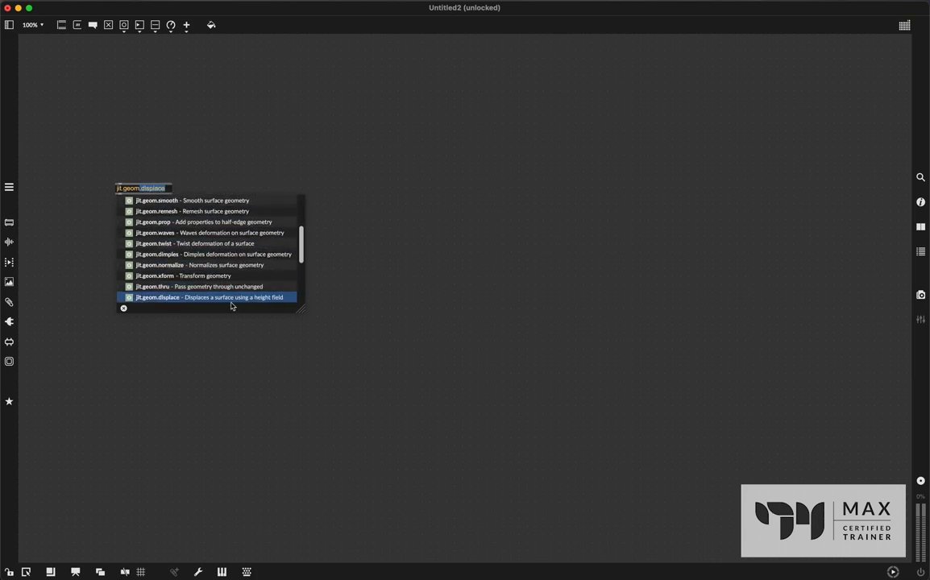
{"action": "mouse_move", "coordinate": [244, 173]}
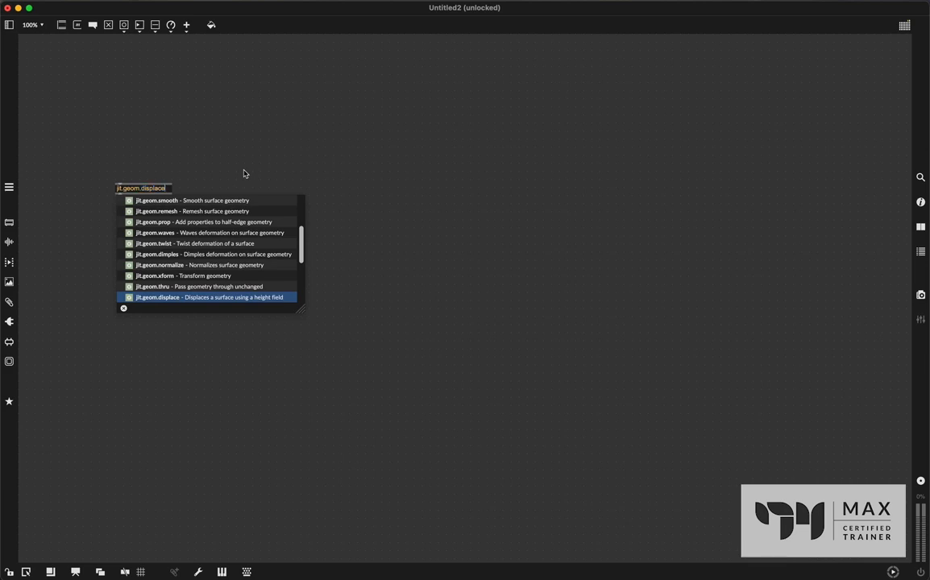
{"action": "left_click", "coordinate": [208, 296]}
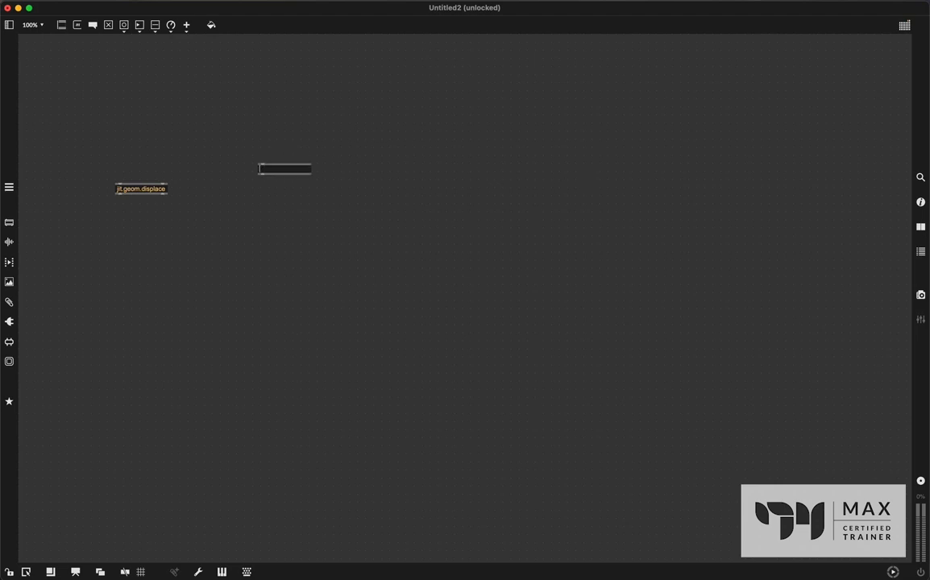
- Add an abl.dsp ensemble~ object and drag it level with jit.geom.displace
{"action": "type", "text": "abl.dsp.flanger~"}
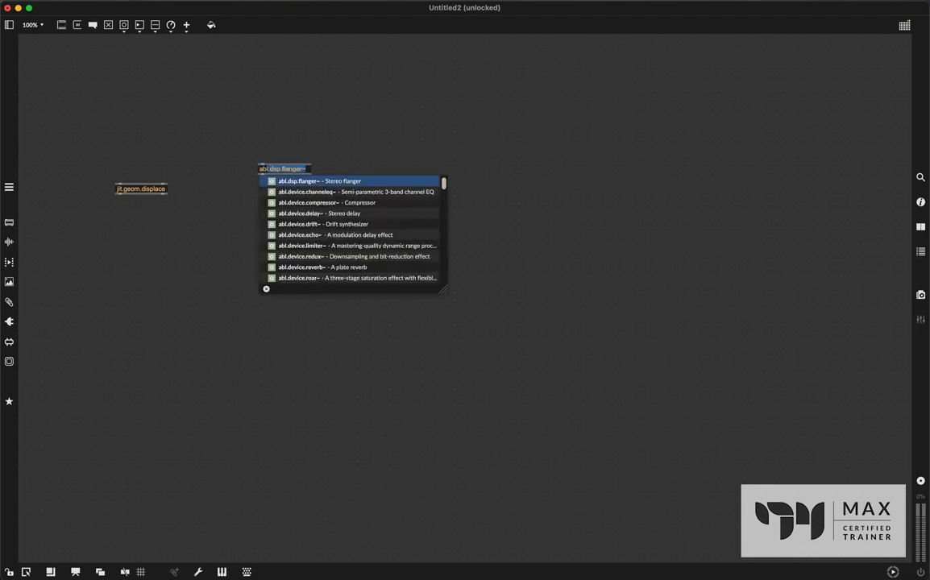
{"action": "mouse_move", "coordinate": [270, 163]}
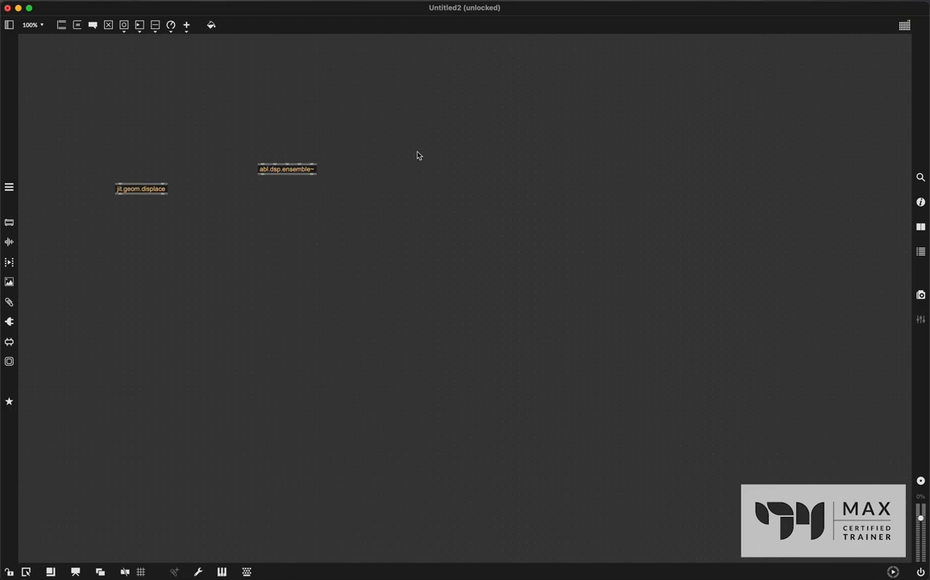
{"action": "left_click_drag", "start_coordinate": [287, 169], "coordinate": [277, 189]}
{"action": "type", "text": "jit.fx."}
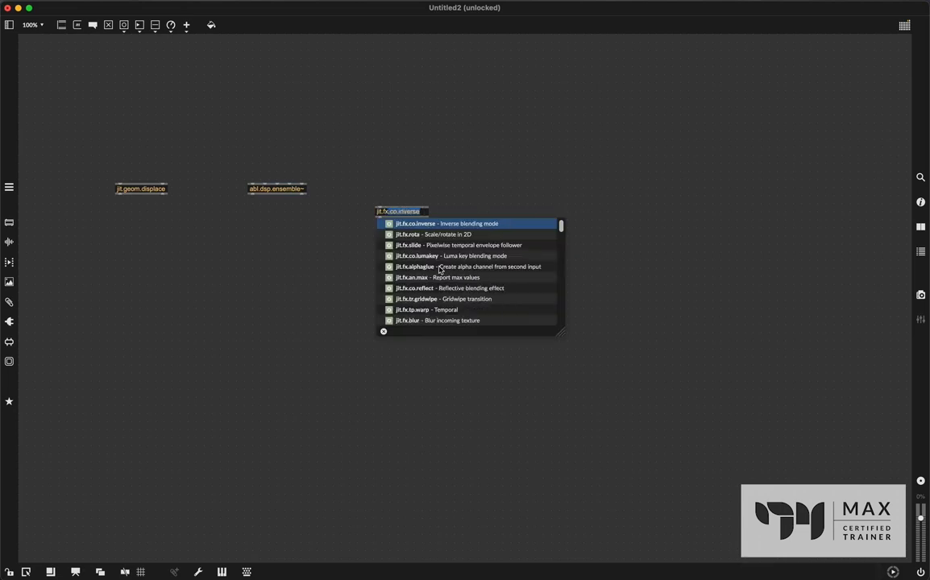
{"action": "mouse_move", "coordinate": [441, 247]}
{"action": "type", "text": "jit.wor"}
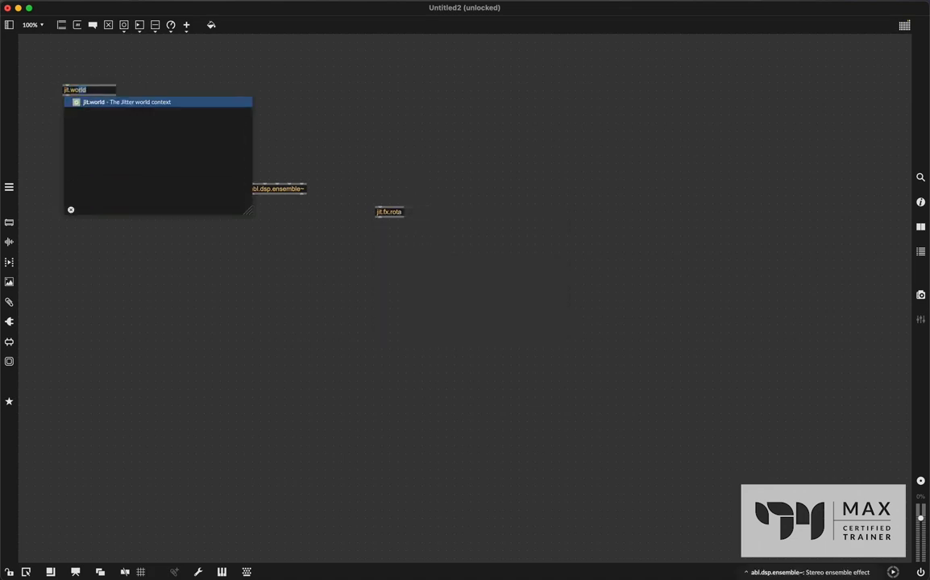
{"action": "type", "text": "@floating"}
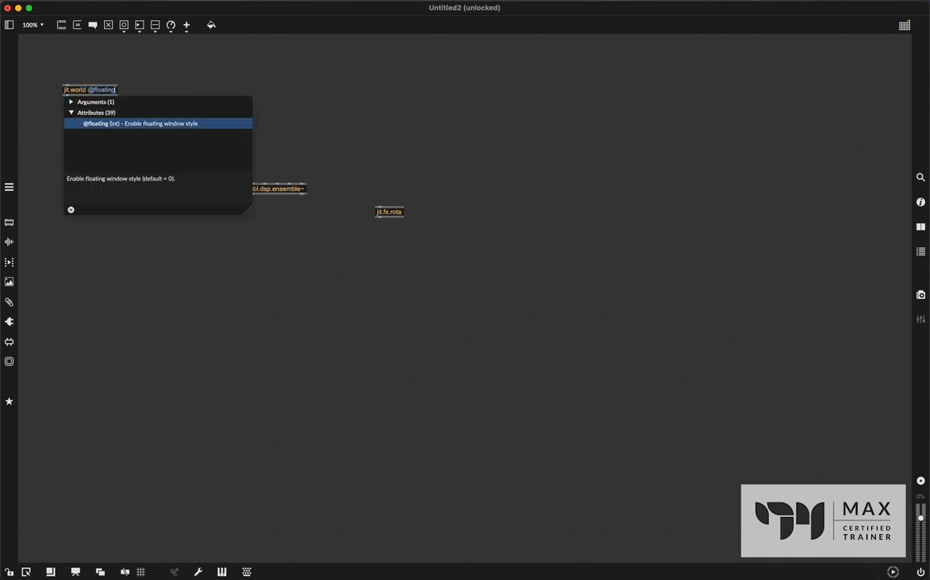
{"action": "type", "text": "1 @fsaa"}
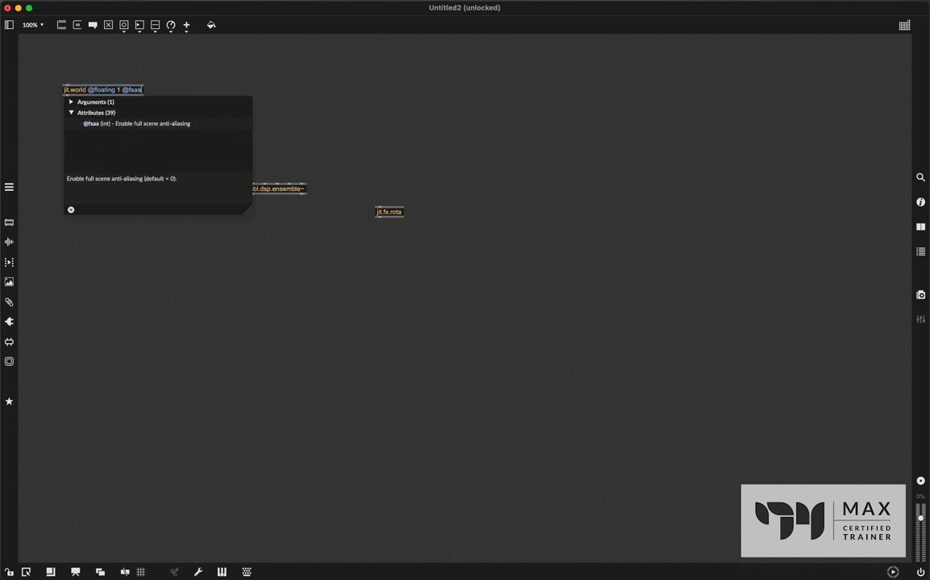
{"action": "type", "text": "1 @fsmenubar 0"}
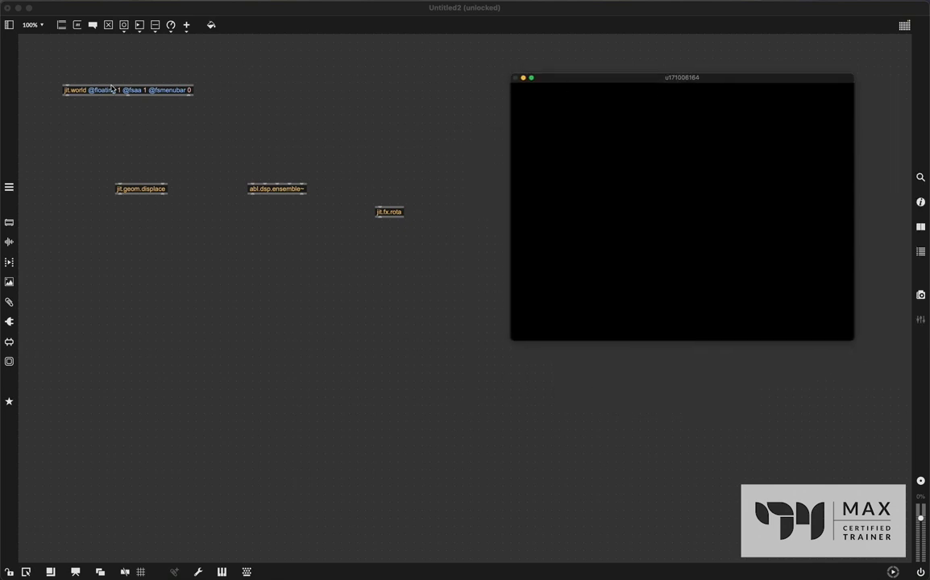
- Finish the jit.world edit and start a jit.gl.videoplane object beneath jit.fx.rota
{"action": "left_click", "coordinate": [127, 87]}
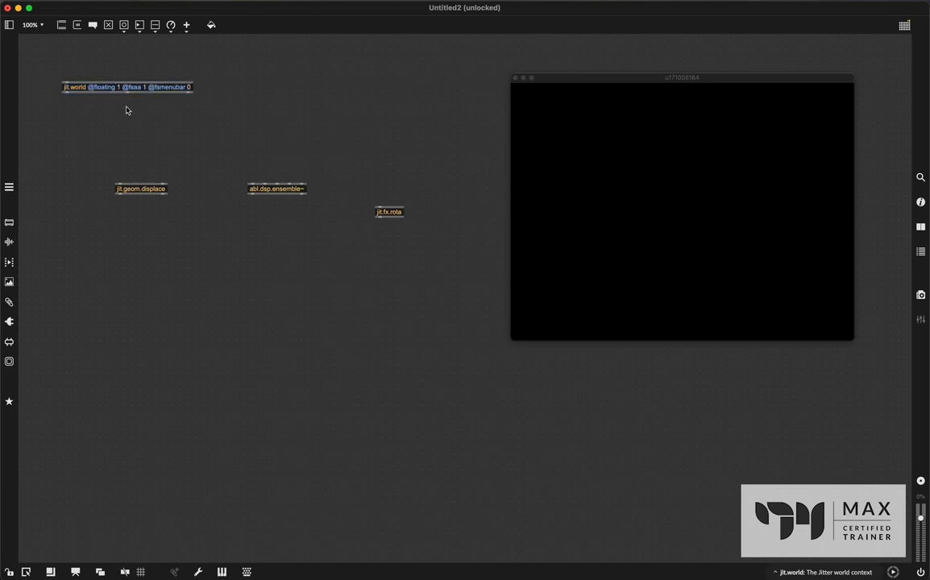
{"action": "mouse_move", "coordinate": [212, 119]}
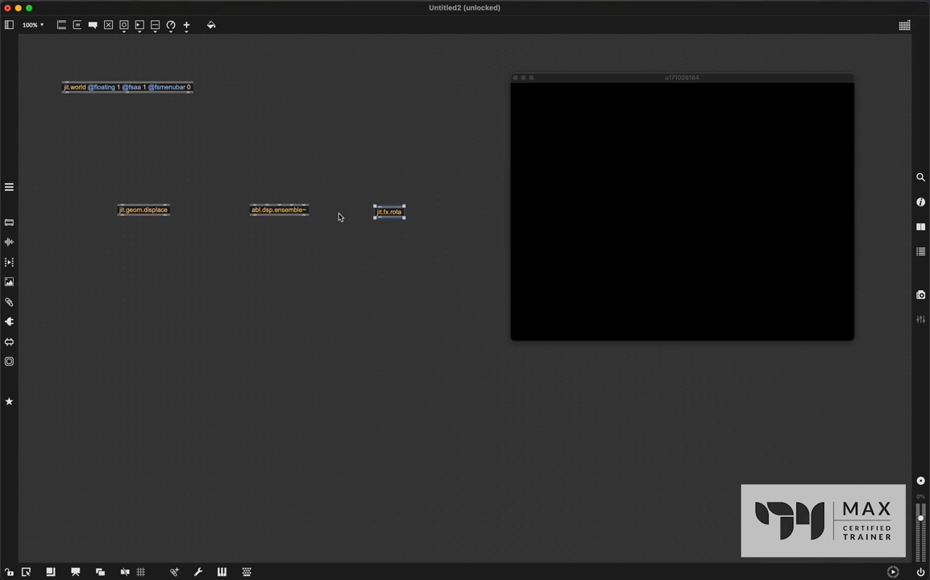
{"action": "mouse_move", "coordinate": [379, 160]}
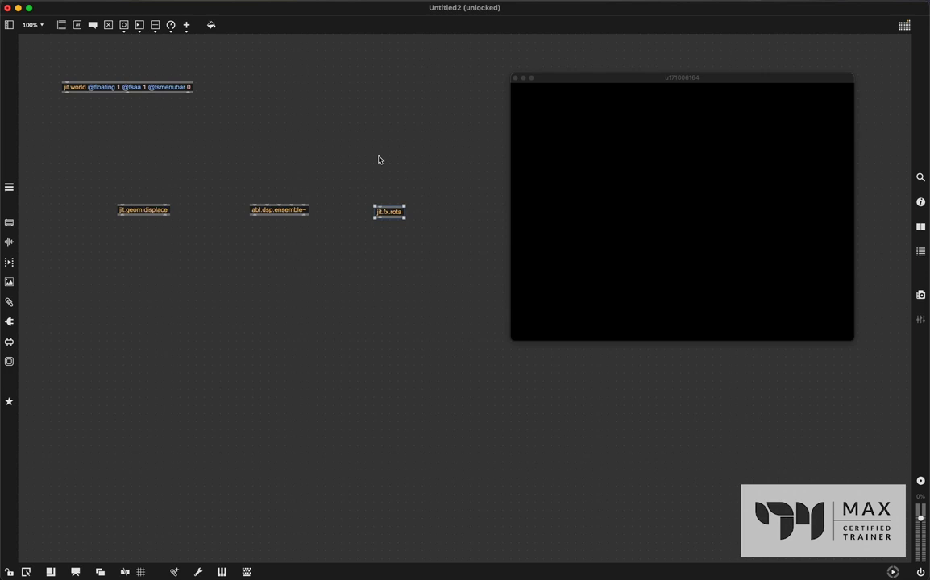
{"action": "mouse_move", "coordinate": [64, 61]}
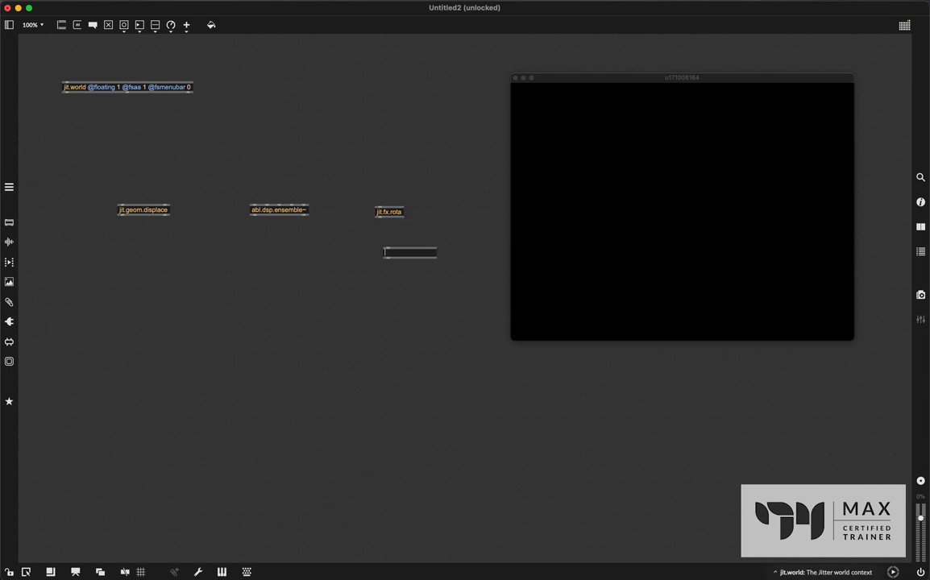
{"action": "type", "text": "jit.gl.videoplane @transform_reset 2"}
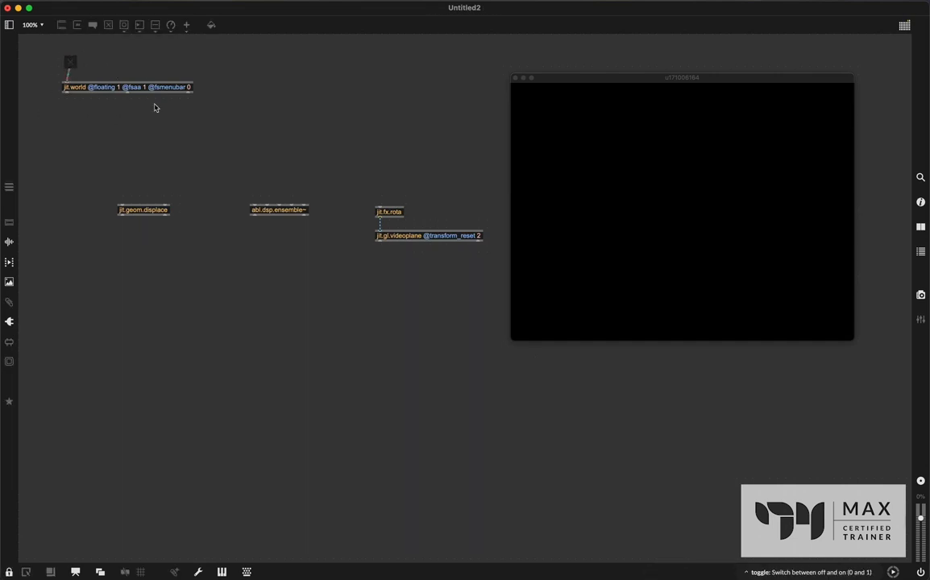
{"action": "mouse_move", "coordinate": [99, 185]}
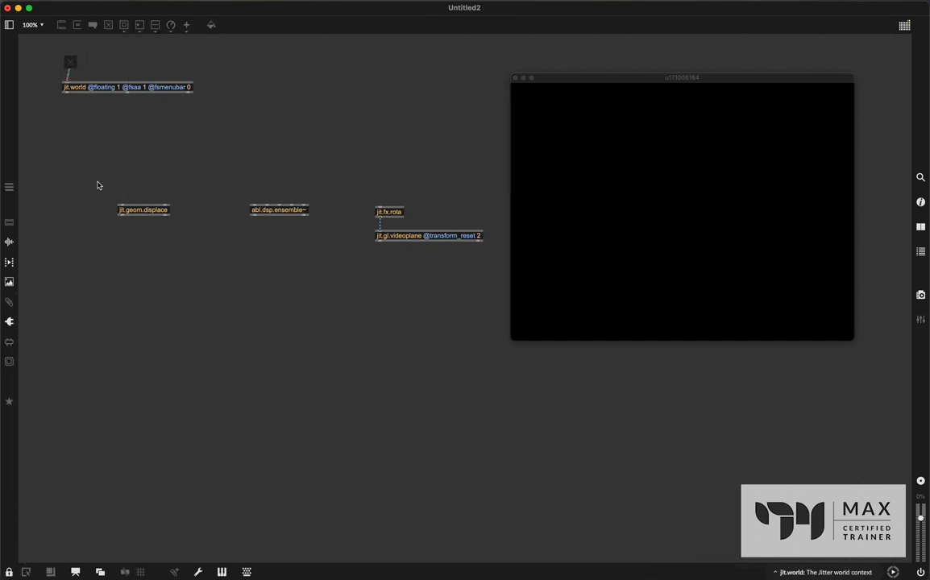
{"action": "mouse_move", "coordinate": [70, 63]}
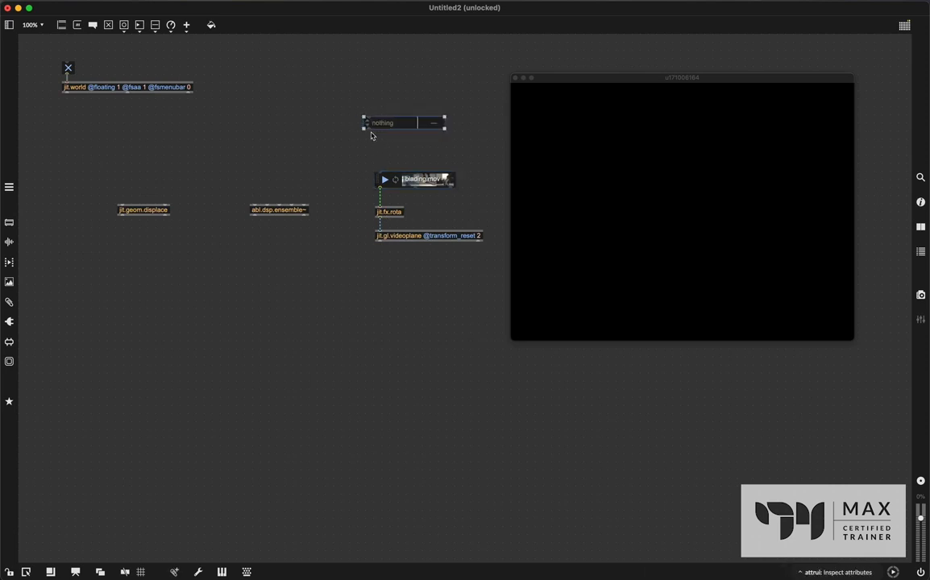
- Place the attrui above the movie player and set it to the Output Texture attribute
{"action": "left_click_drag", "start_coordinate": [383, 122], "coordinate": [404, 163]}
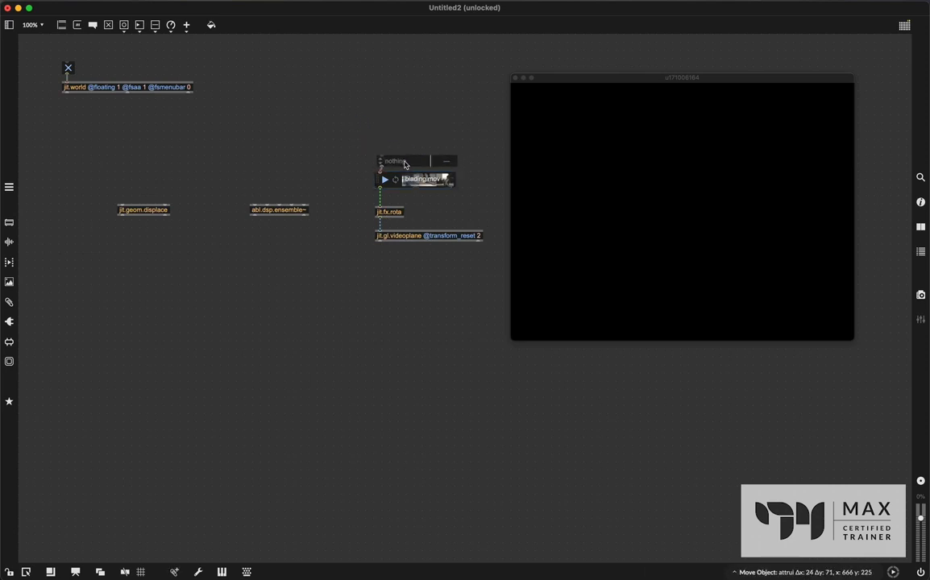
{"action": "left_click", "coordinate": [420, 160]}
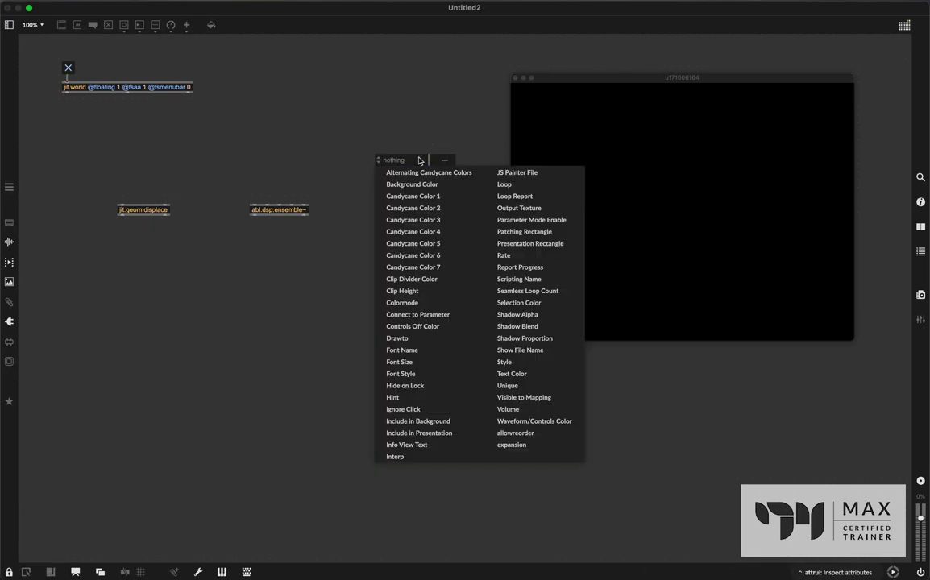
{"action": "mouse_move", "coordinate": [531, 196]}
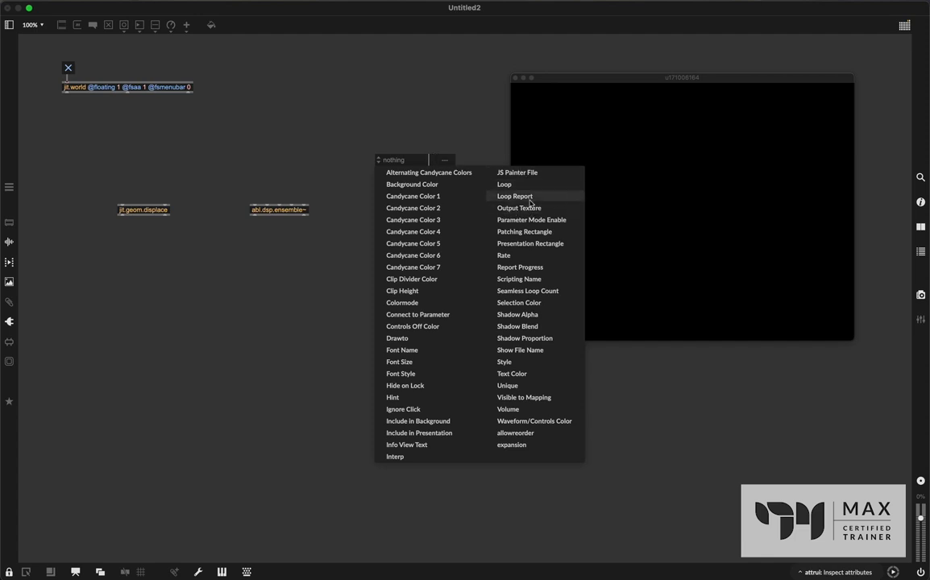
{"action": "left_click", "coordinate": [518, 208]}
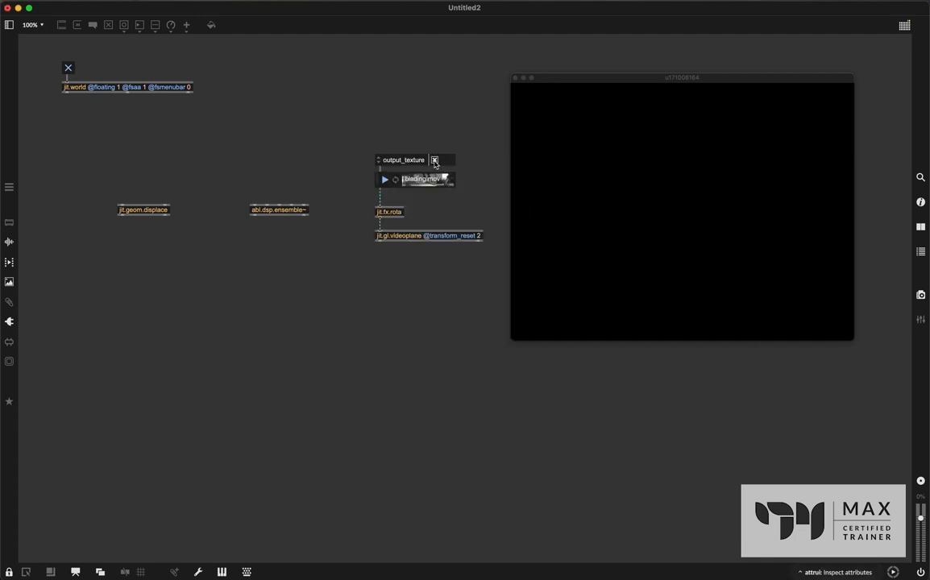
{"action": "mouse_move", "coordinate": [410, 175]}
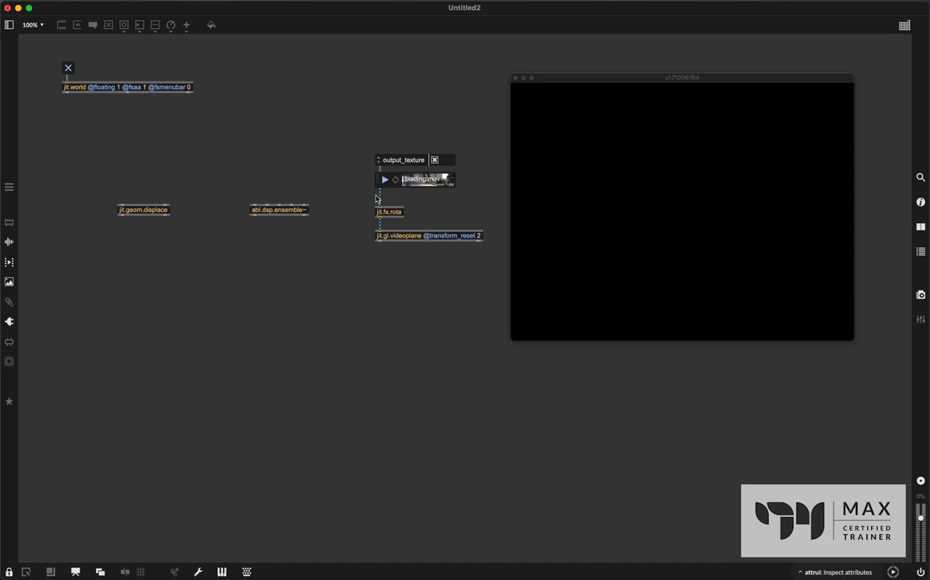
{"action": "mouse_move", "coordinate": [403, 202]}
{"action": "type", "text": "vol 0"}
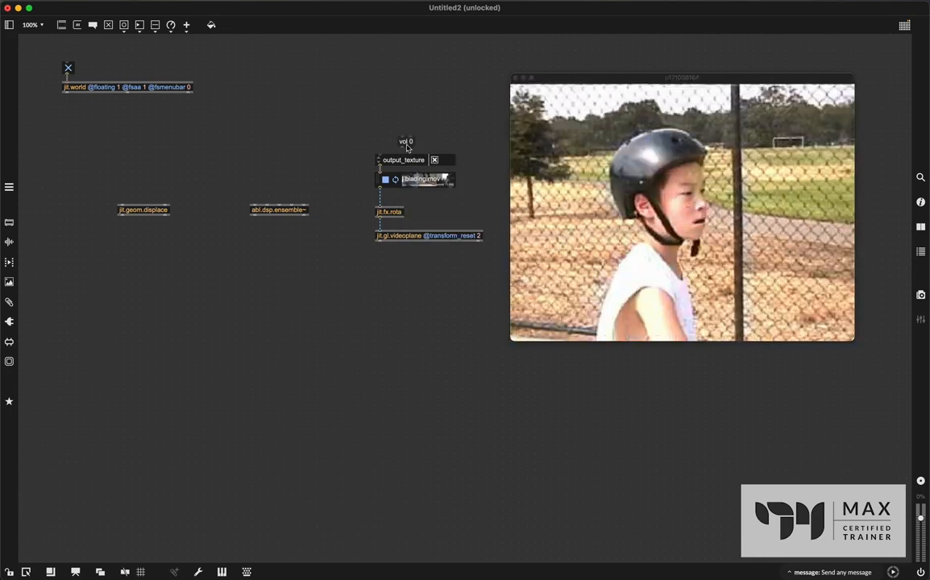
- Move the vol 0 message beside the attribute control near the player
{"action": "left_click_drag", "start_coordinate": [406, 141], "coordinate": [385, 141]}
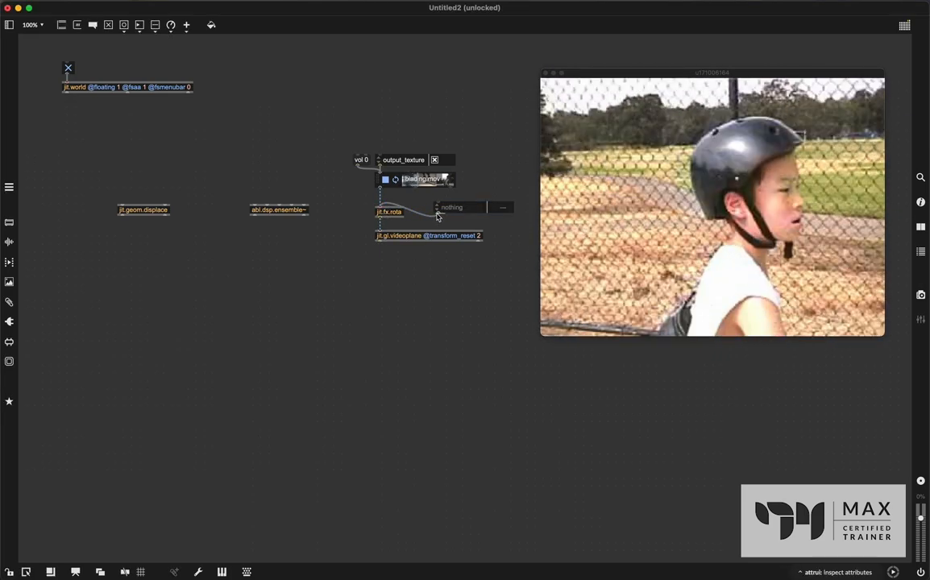
- Set the new attrui on jit.fx.rota to its offset attribute
{"action": "left_click", "coordinate": [452, 208]}
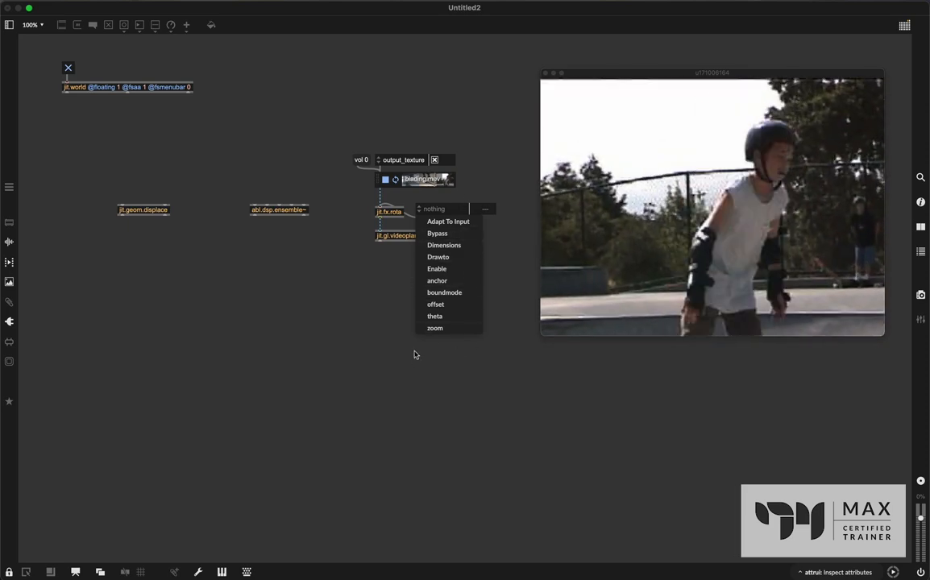
{"action": "left_click", "coordinate": [436, 304]}
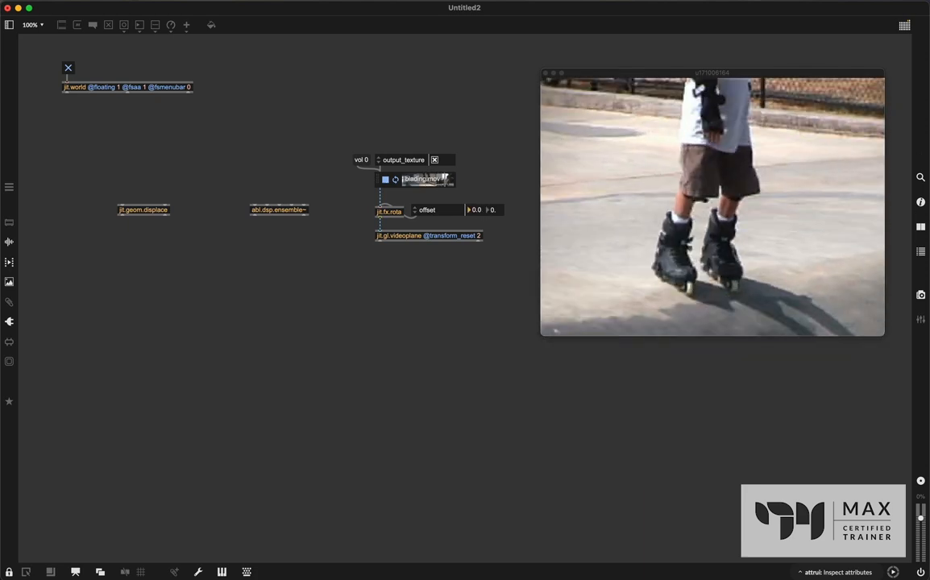
{"action": "left_click_drag", "start_coordinate": [479, 210], "coordinate": [483, 206]}
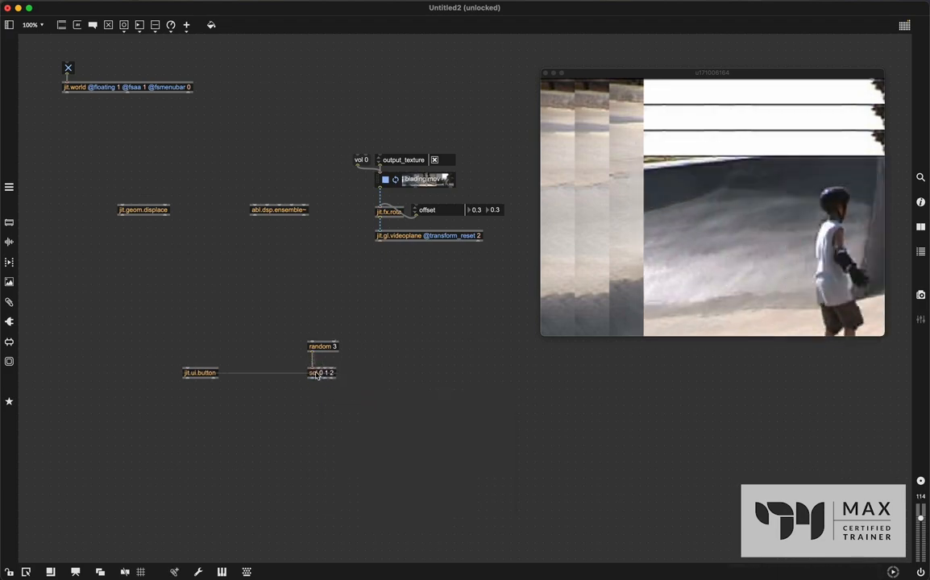
- Wire sel 0 1 2's outputs to new objects and connect a toggle to metro 100
{"action": "left_click", "coordinate": [321, 372]}
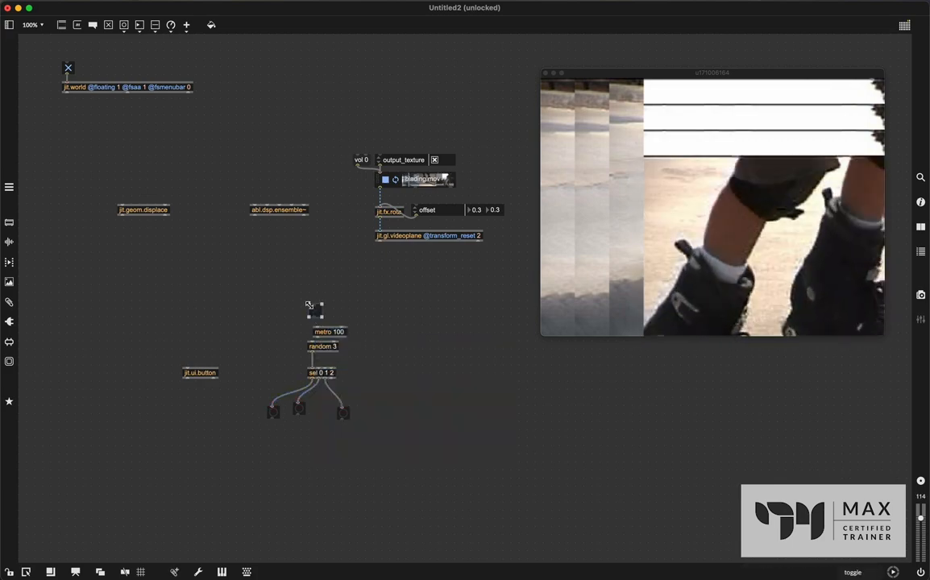
{"action": "left_click", "coordinate": [324, 326]}
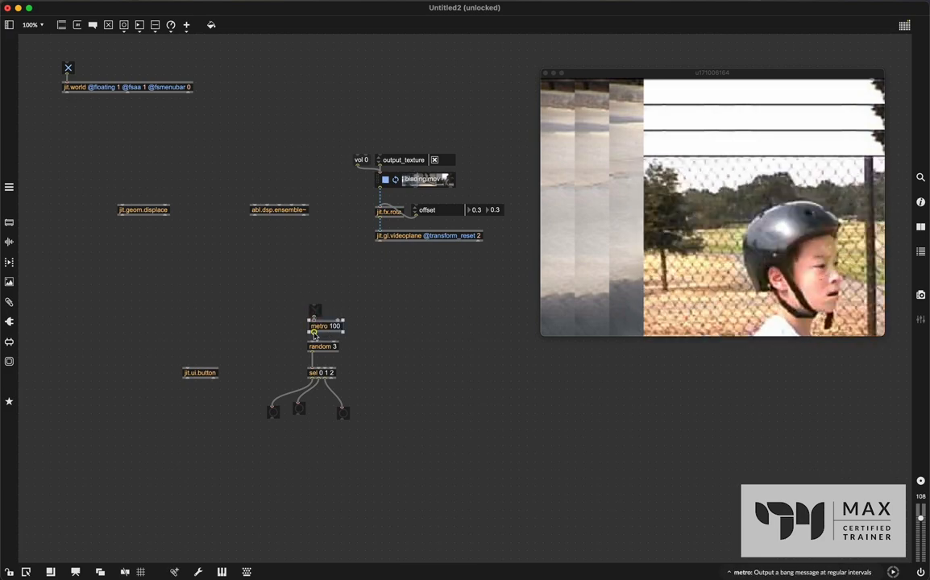